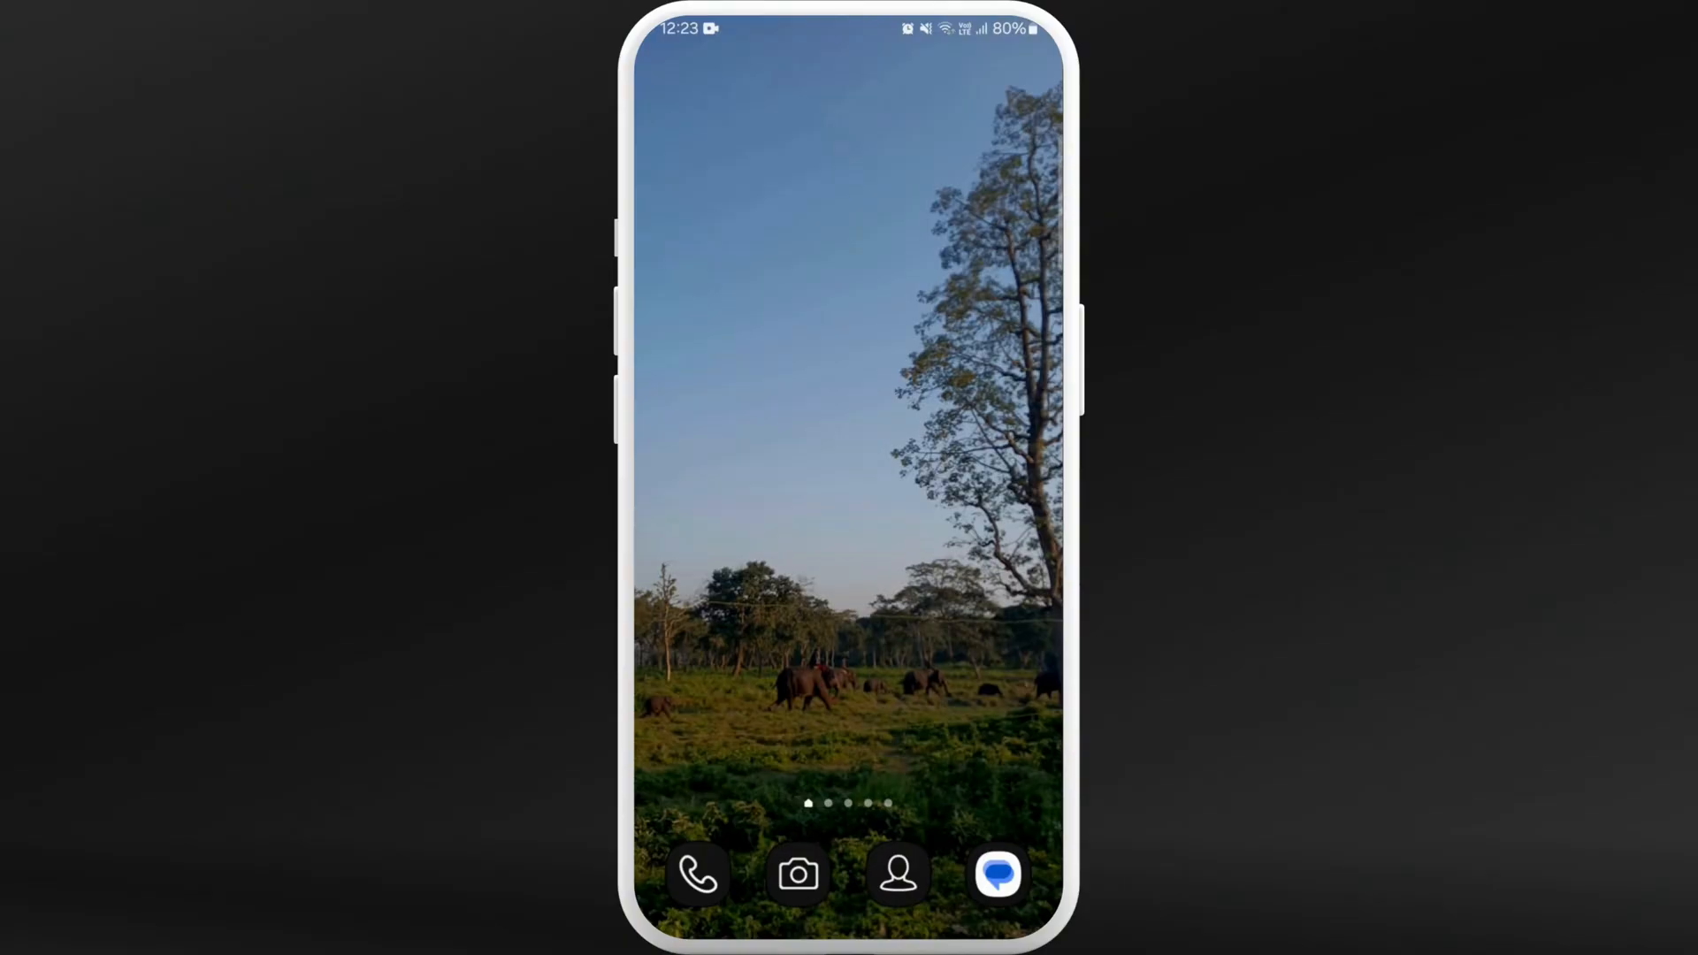
- Launch the Moodle app from the home screen's app drawer
scroll("up", 3)
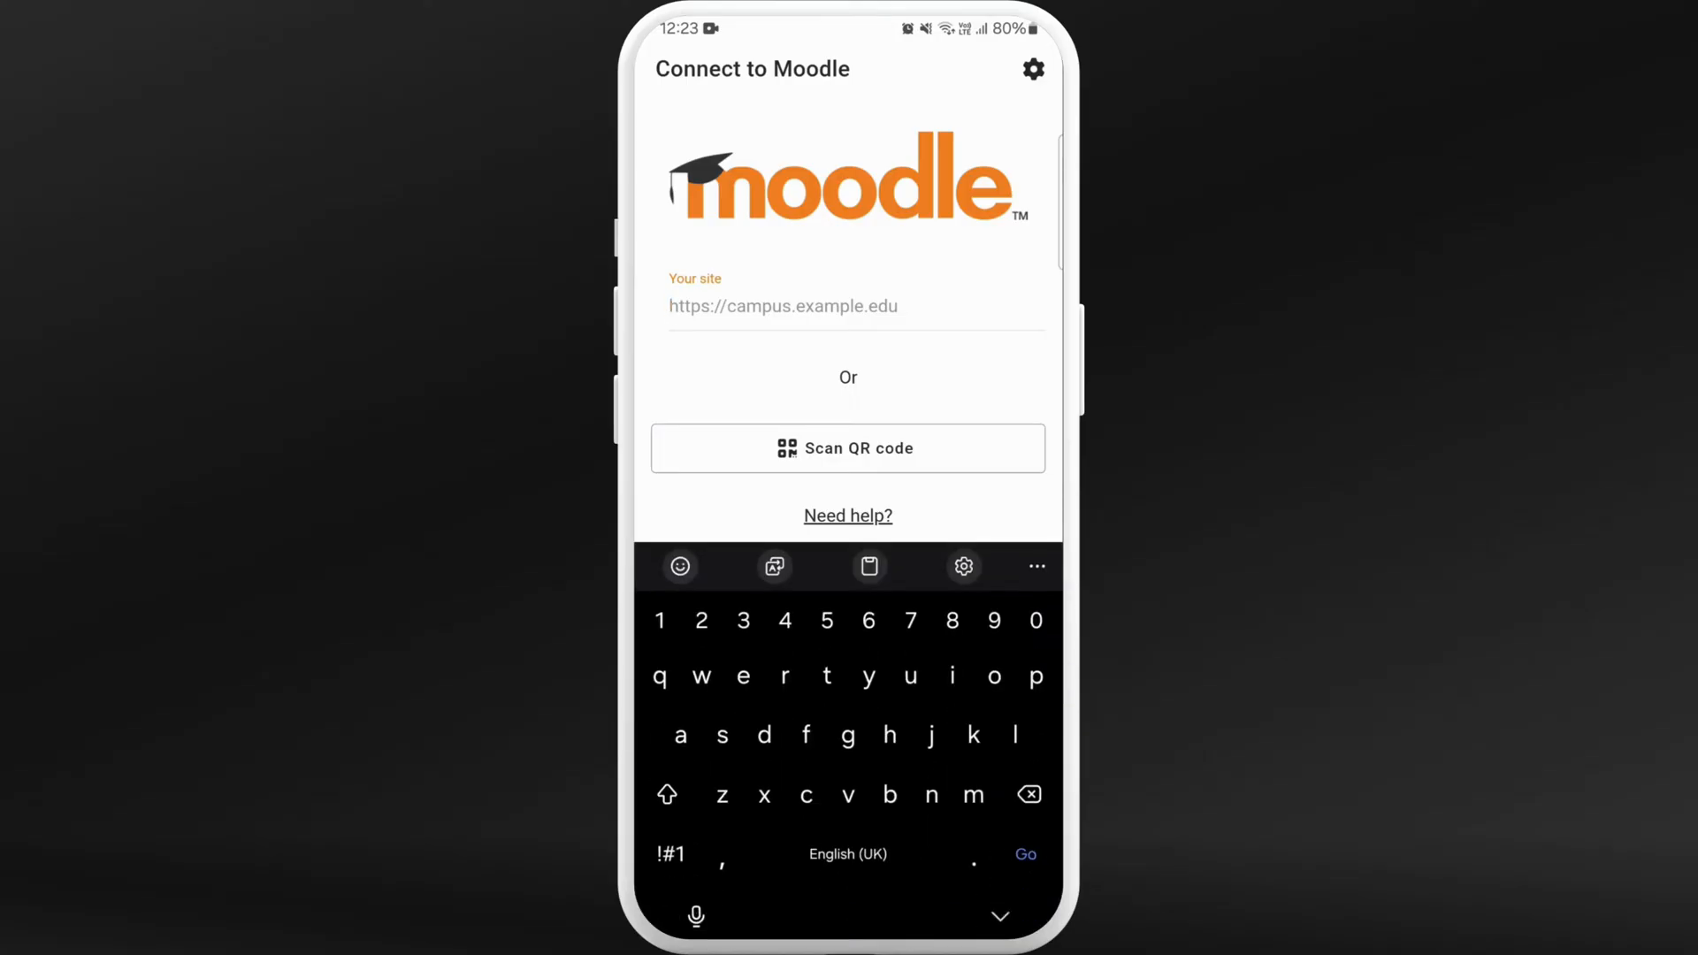
- Enter school.moodledemo.net as the site address and connect to it
type("school.moodledemo.net")
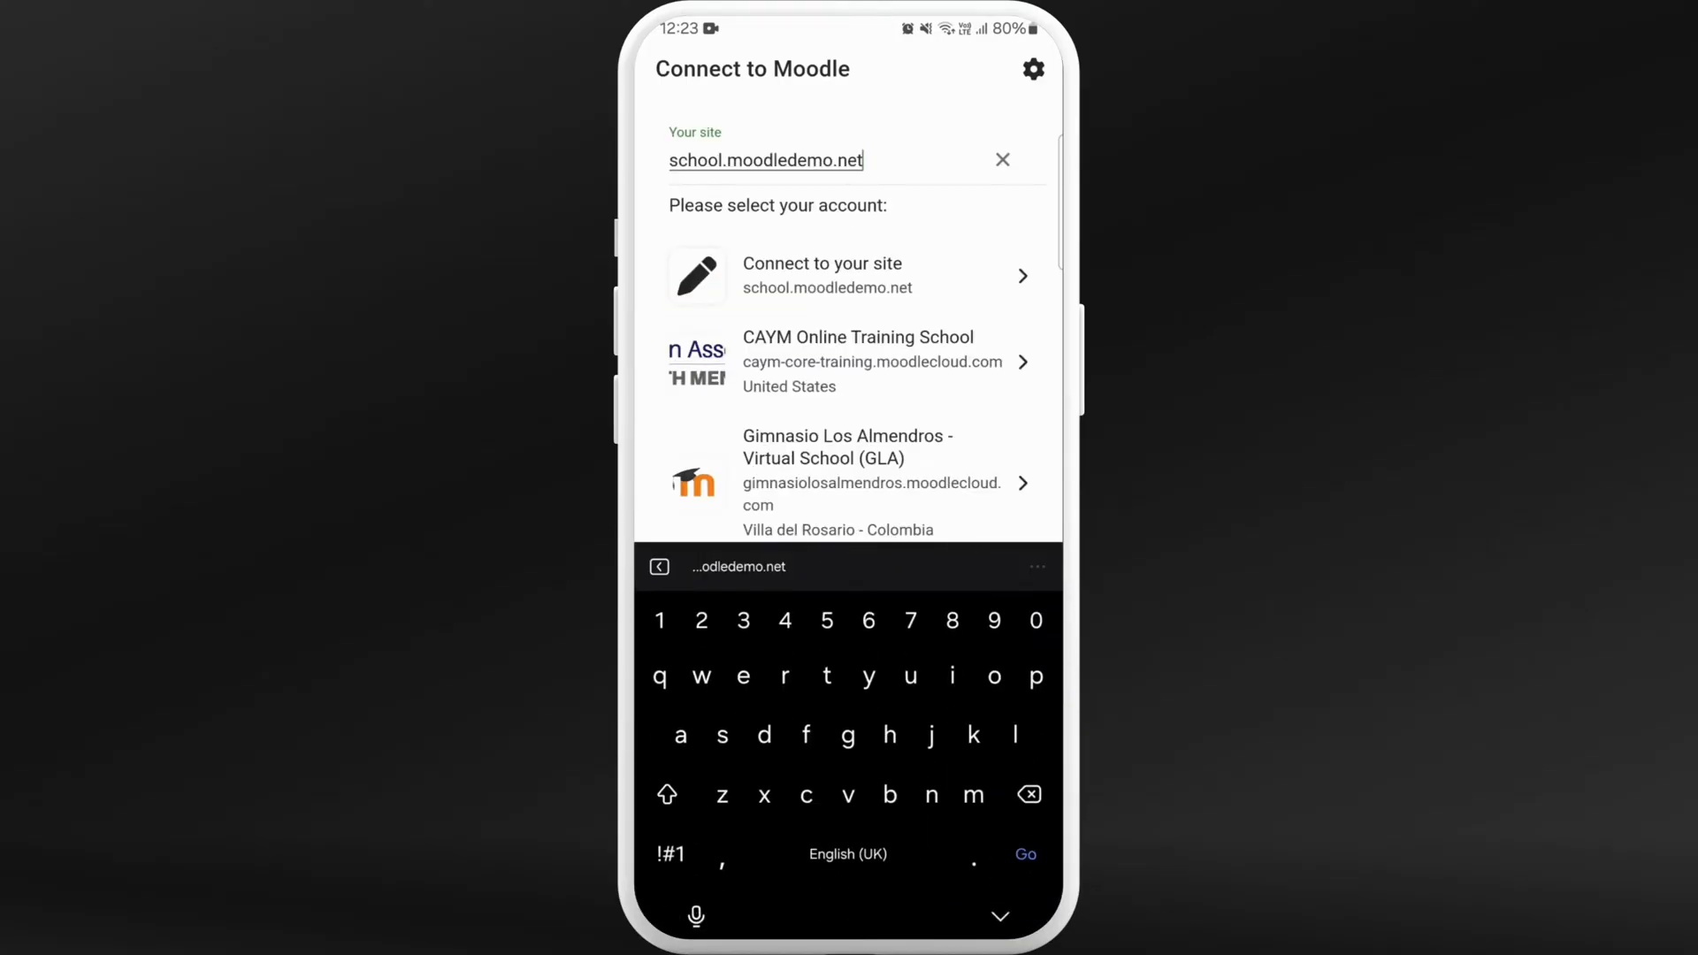
scroll("down", 3)
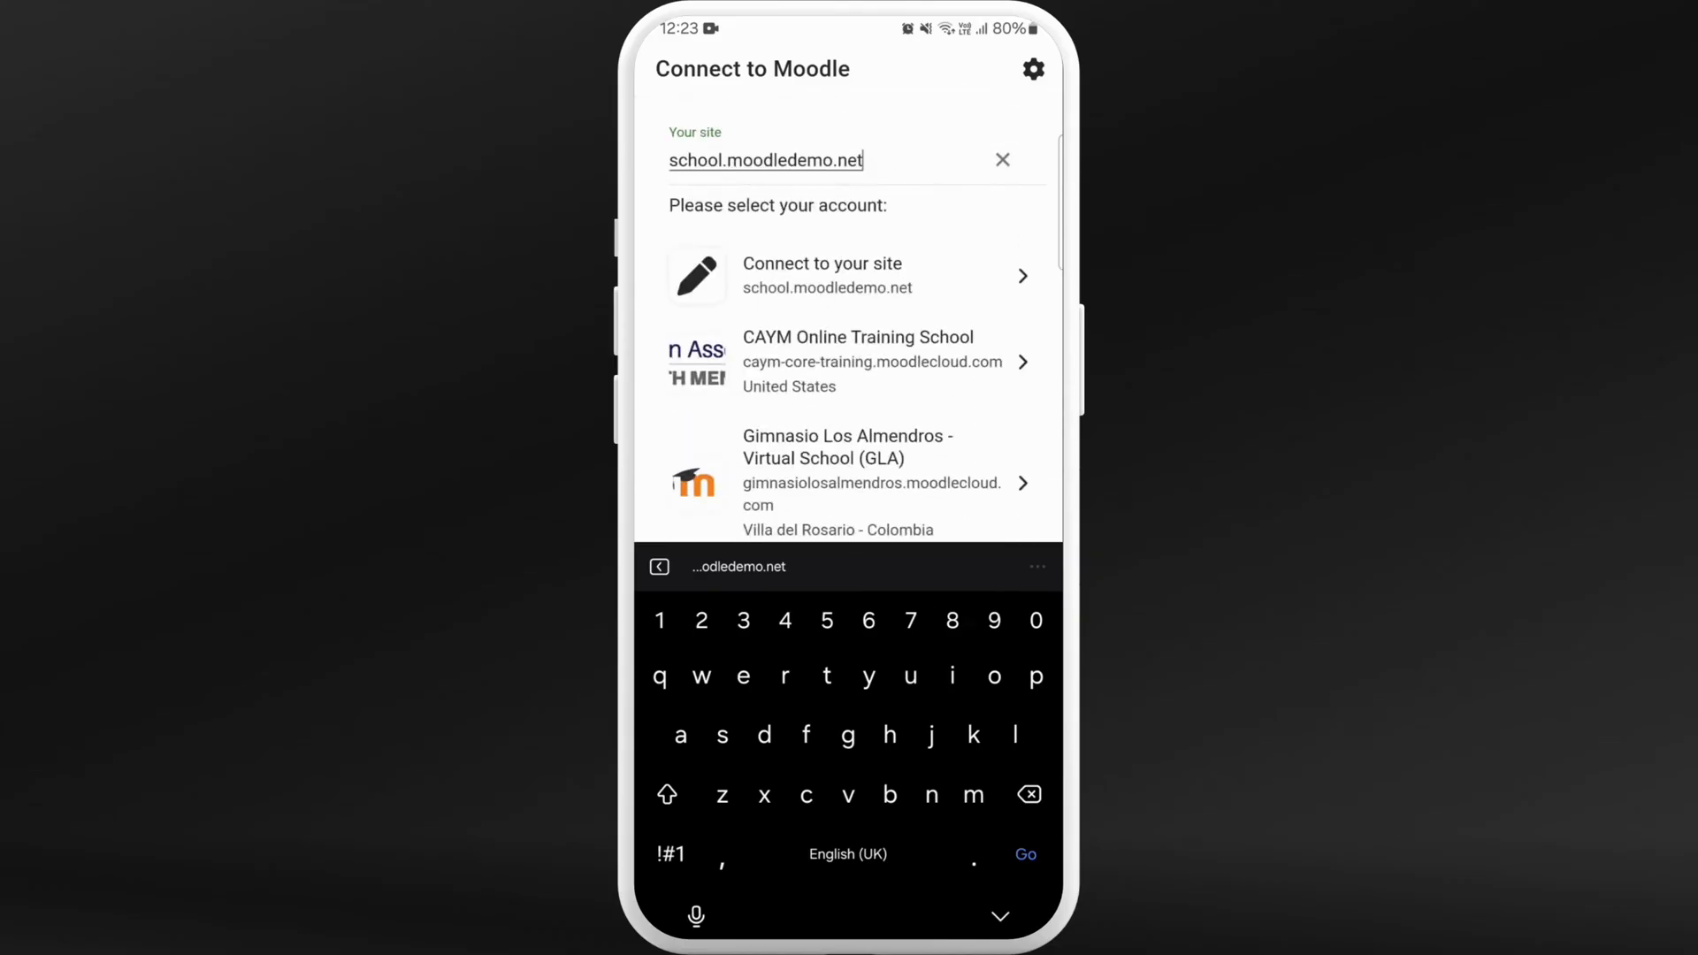
left_click(845, 276)
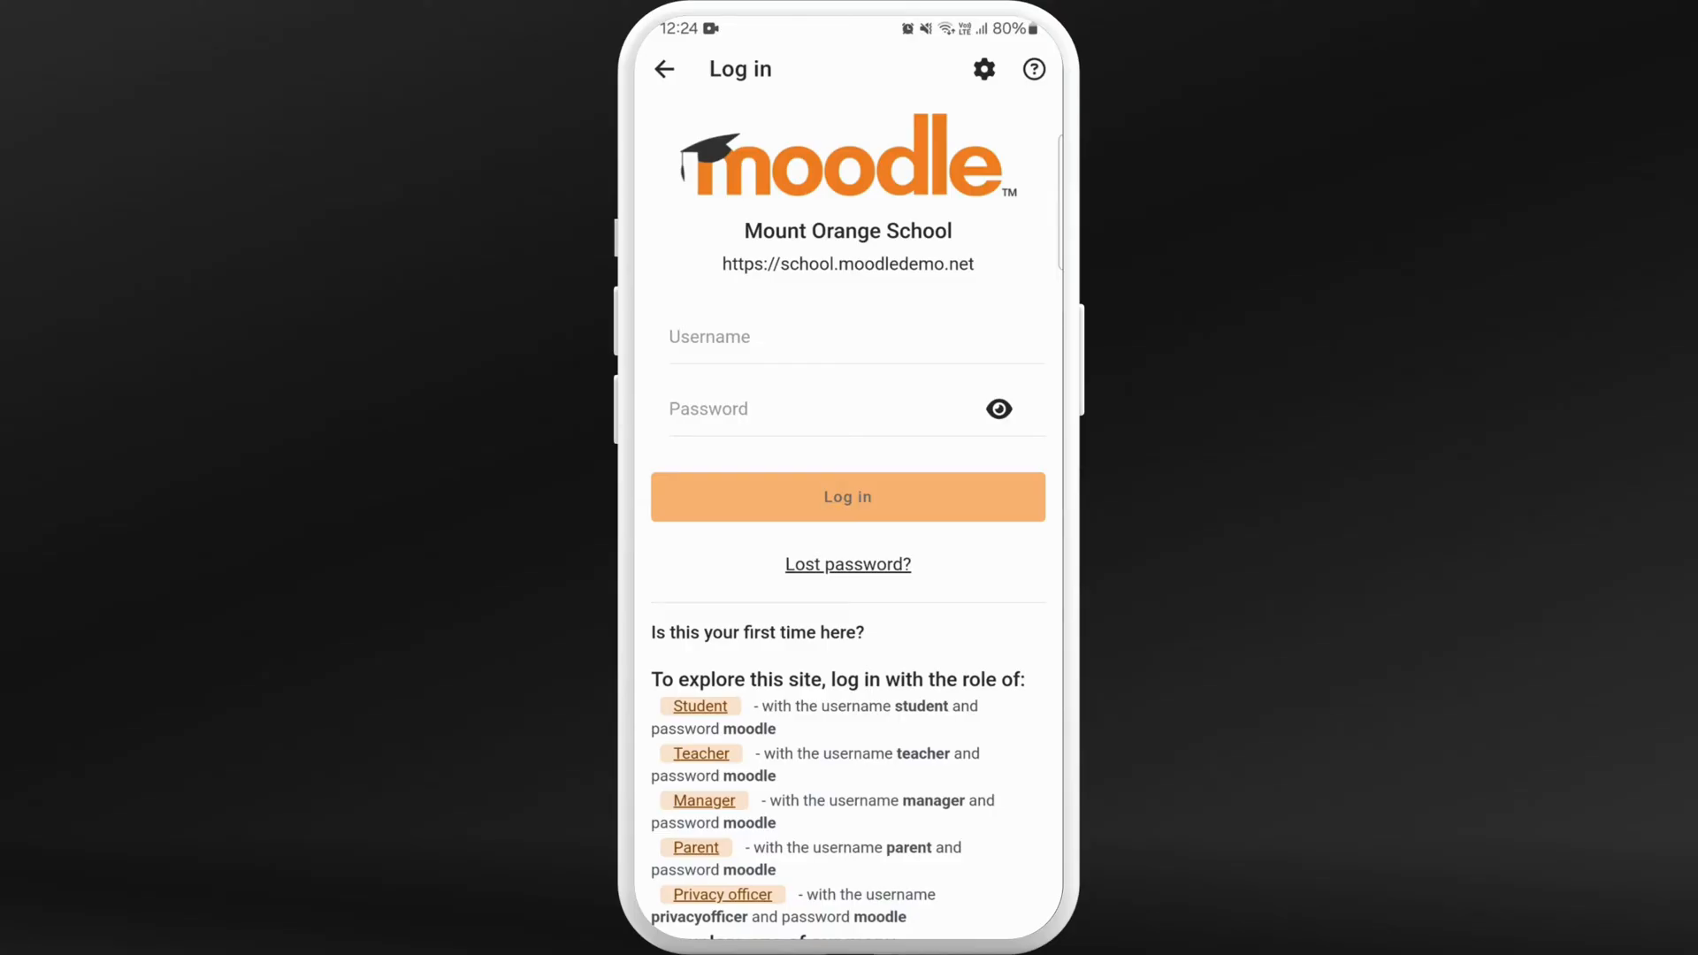
- Log in to Mount Orange School using the demo Student role (student / moodle)
scroll("down", 3)
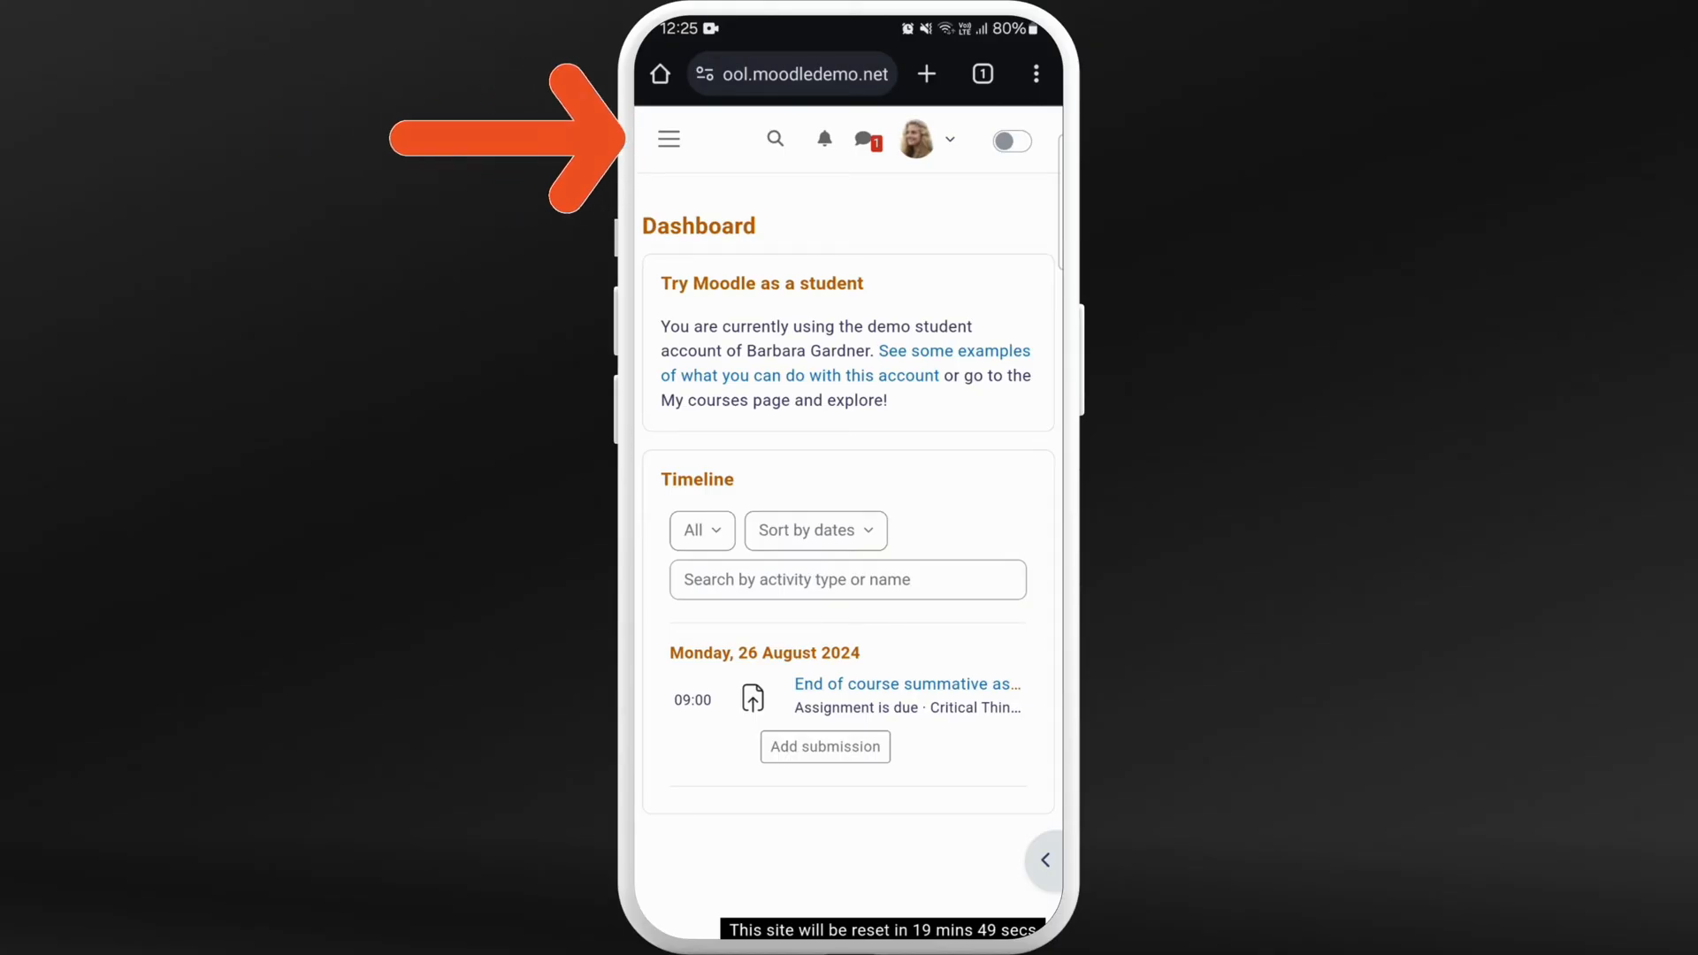
- Open the Critical Thinking: Develop your skills course via My courses
left_click(669, 137)
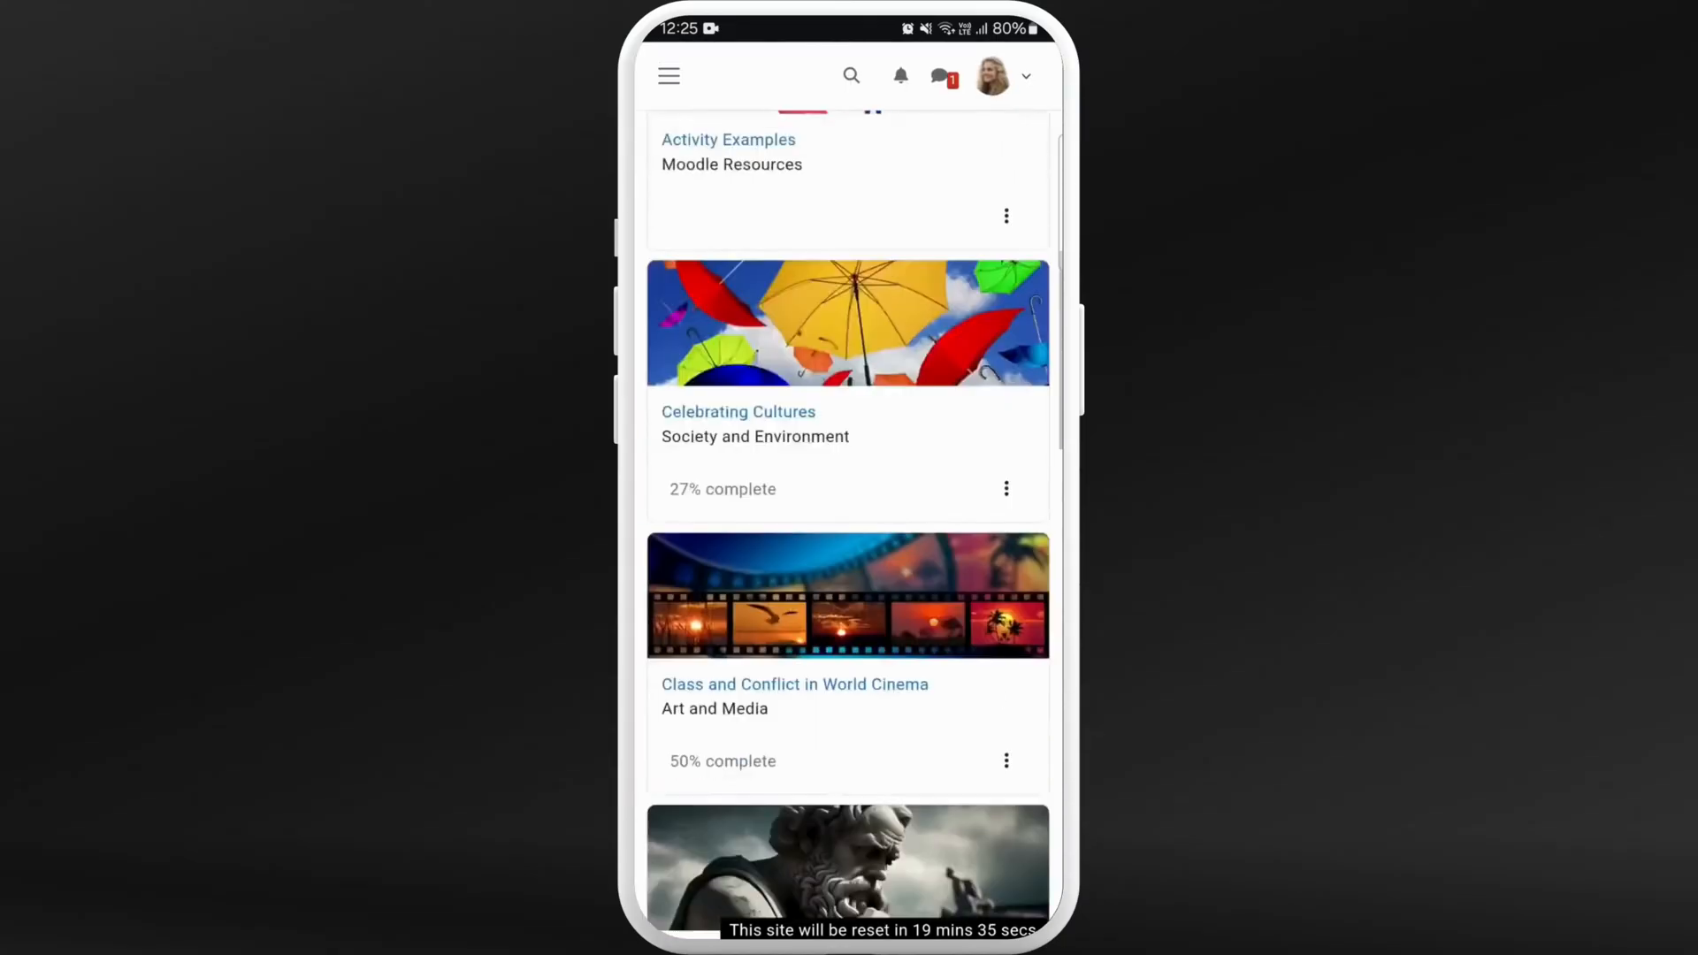
scroll("down", 3)
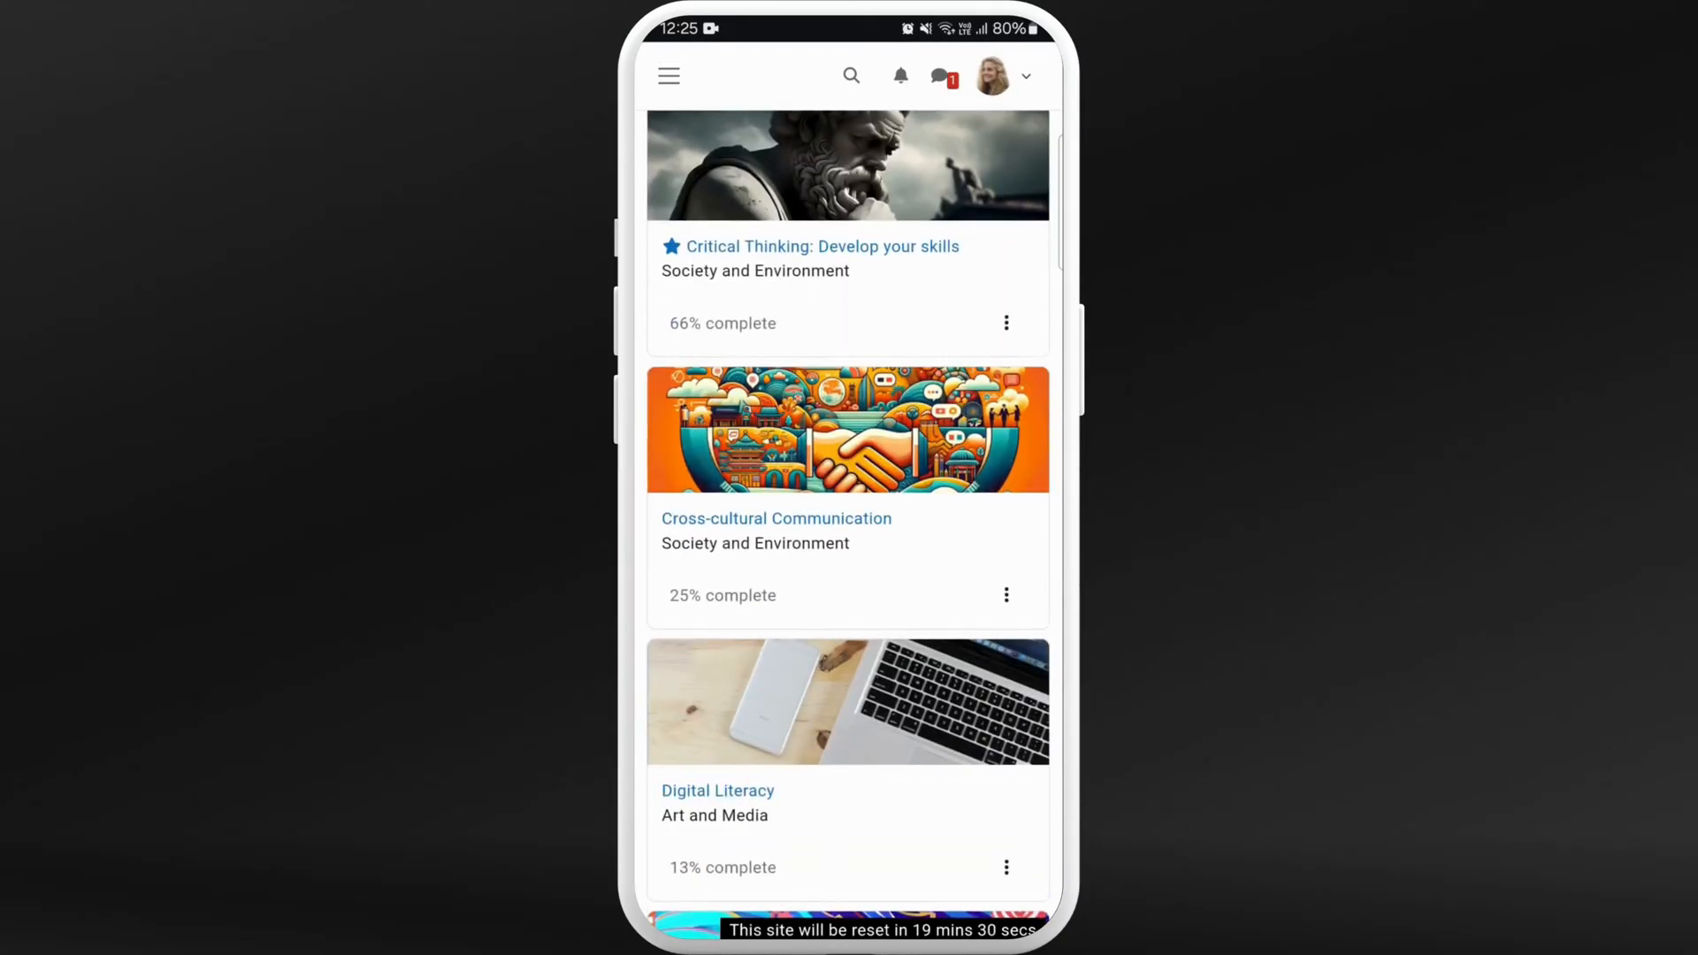
left_click(823, 246)
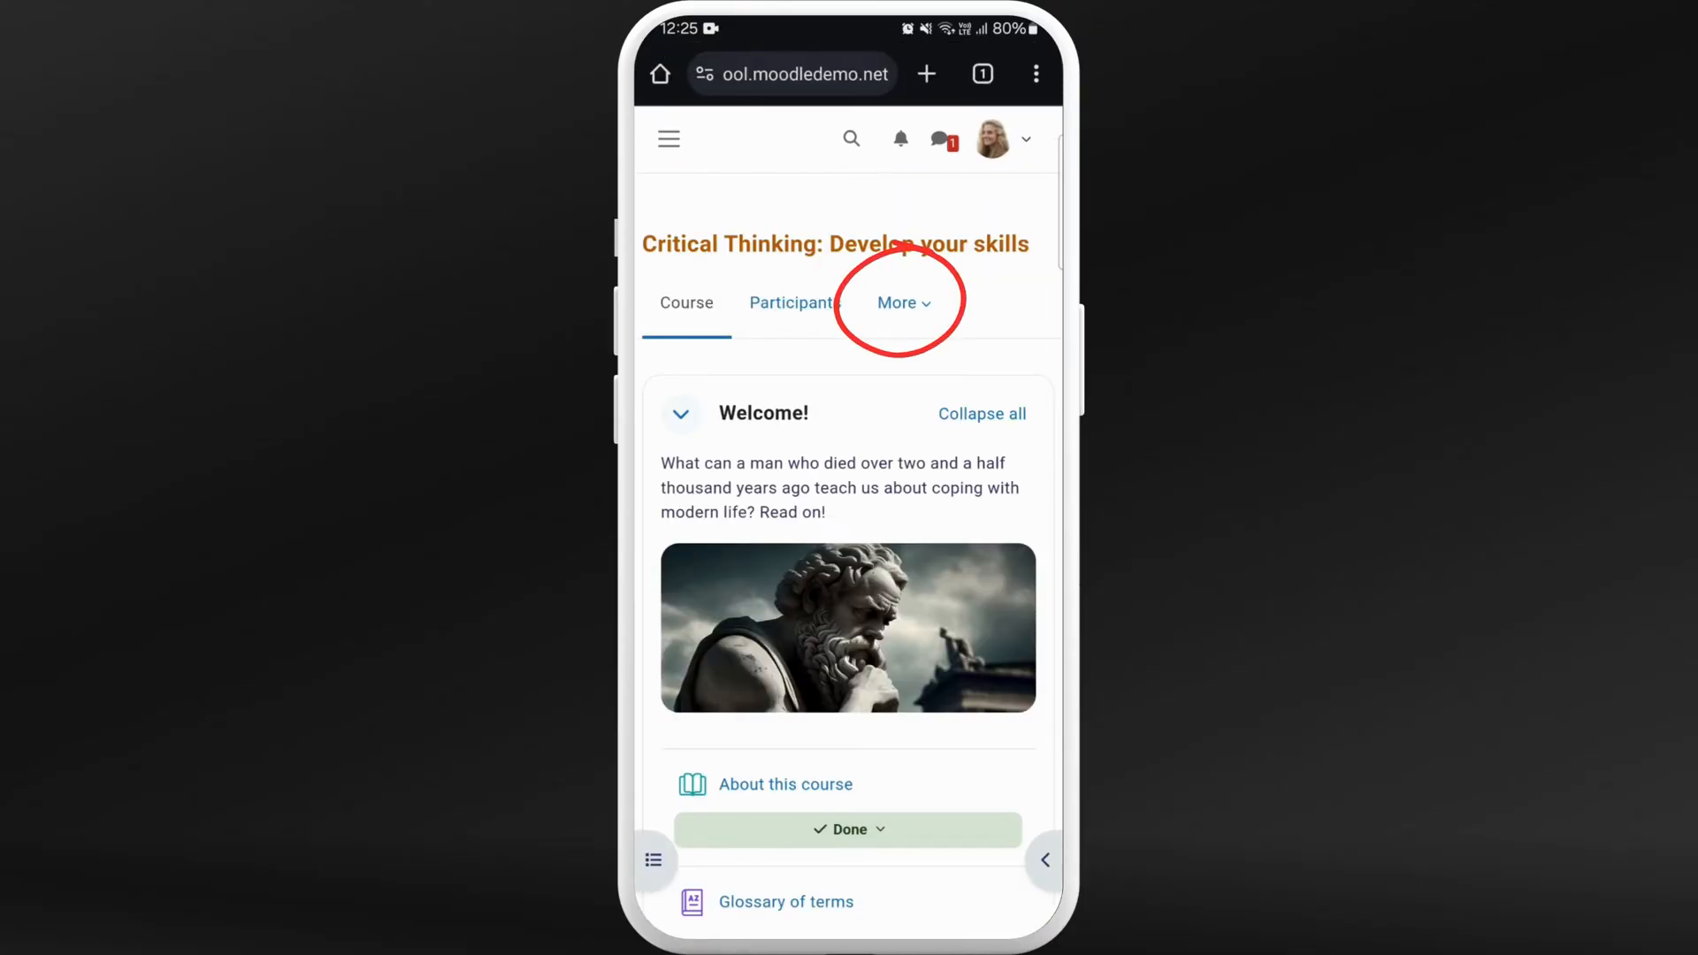
- Show the course's Grades user report from the More course pages
left_click(902, 302)
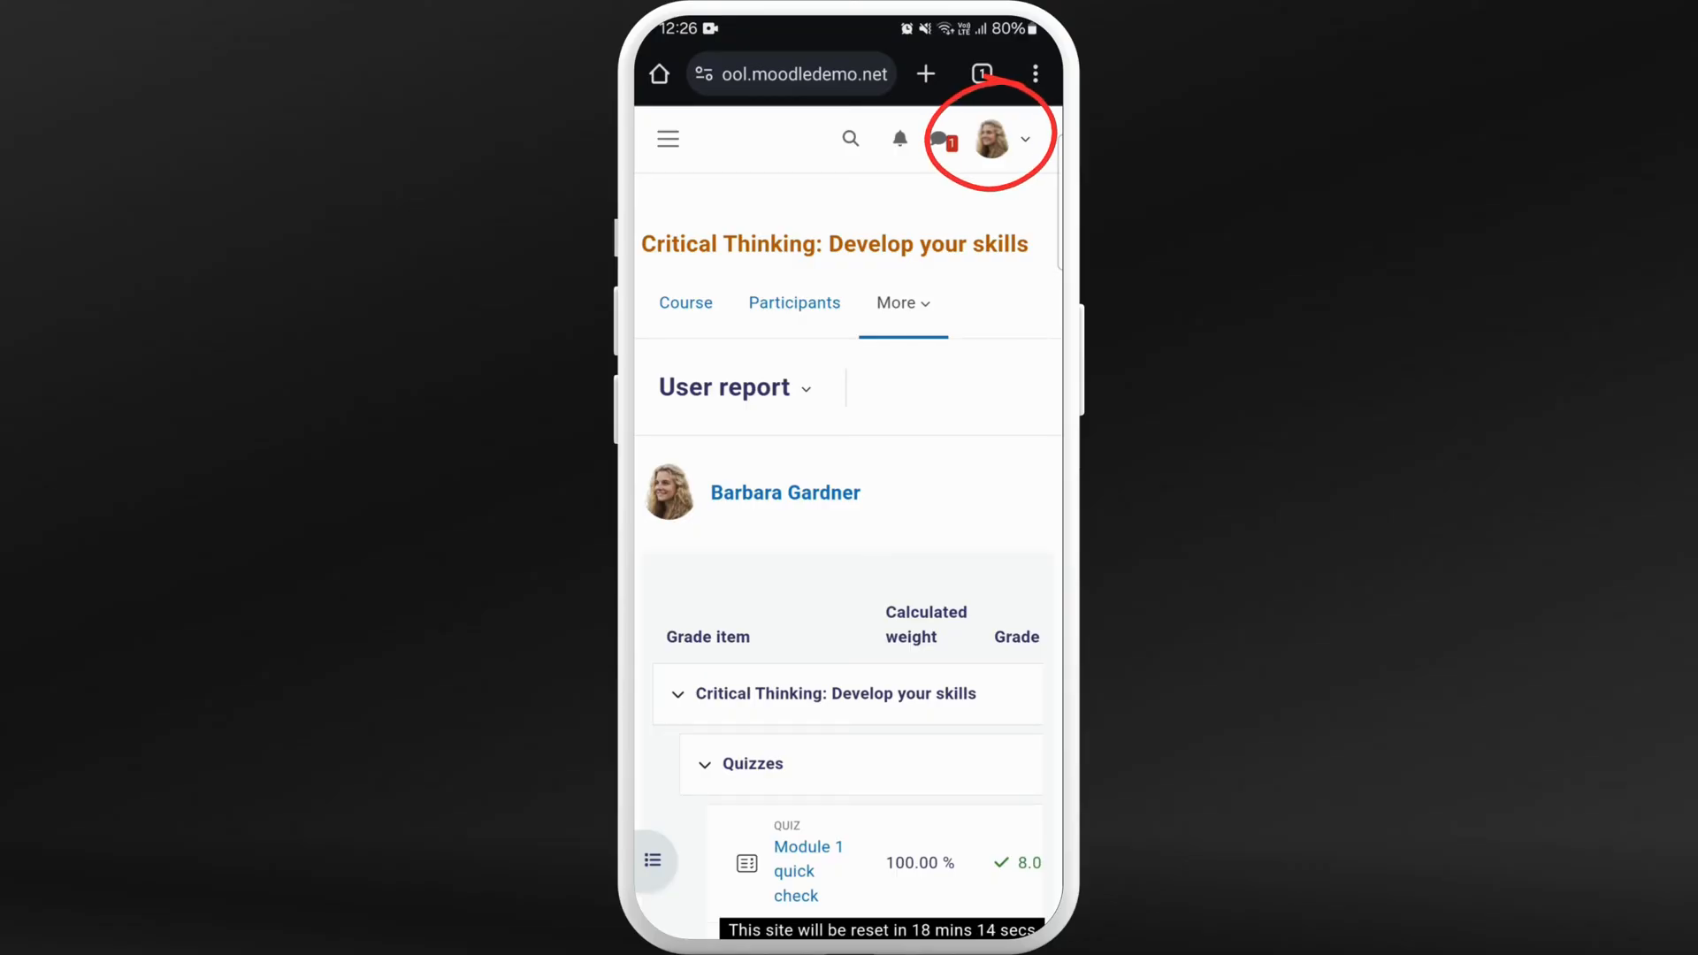
left_click(990, 138)
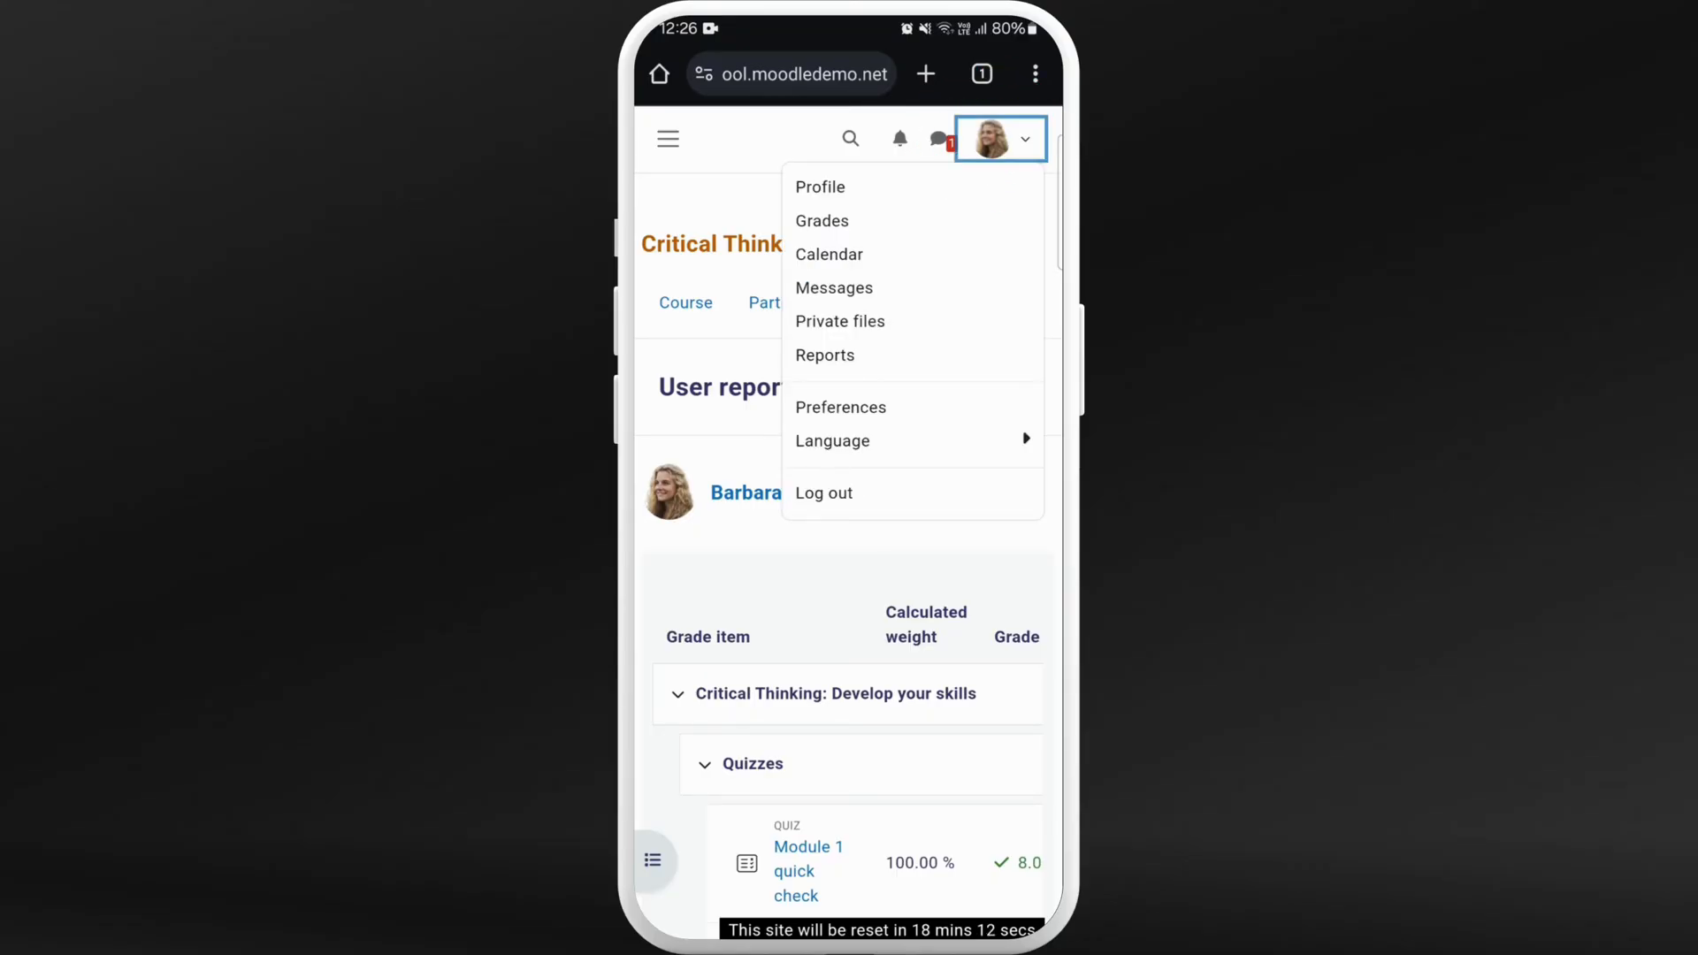
left_click(823, 221)
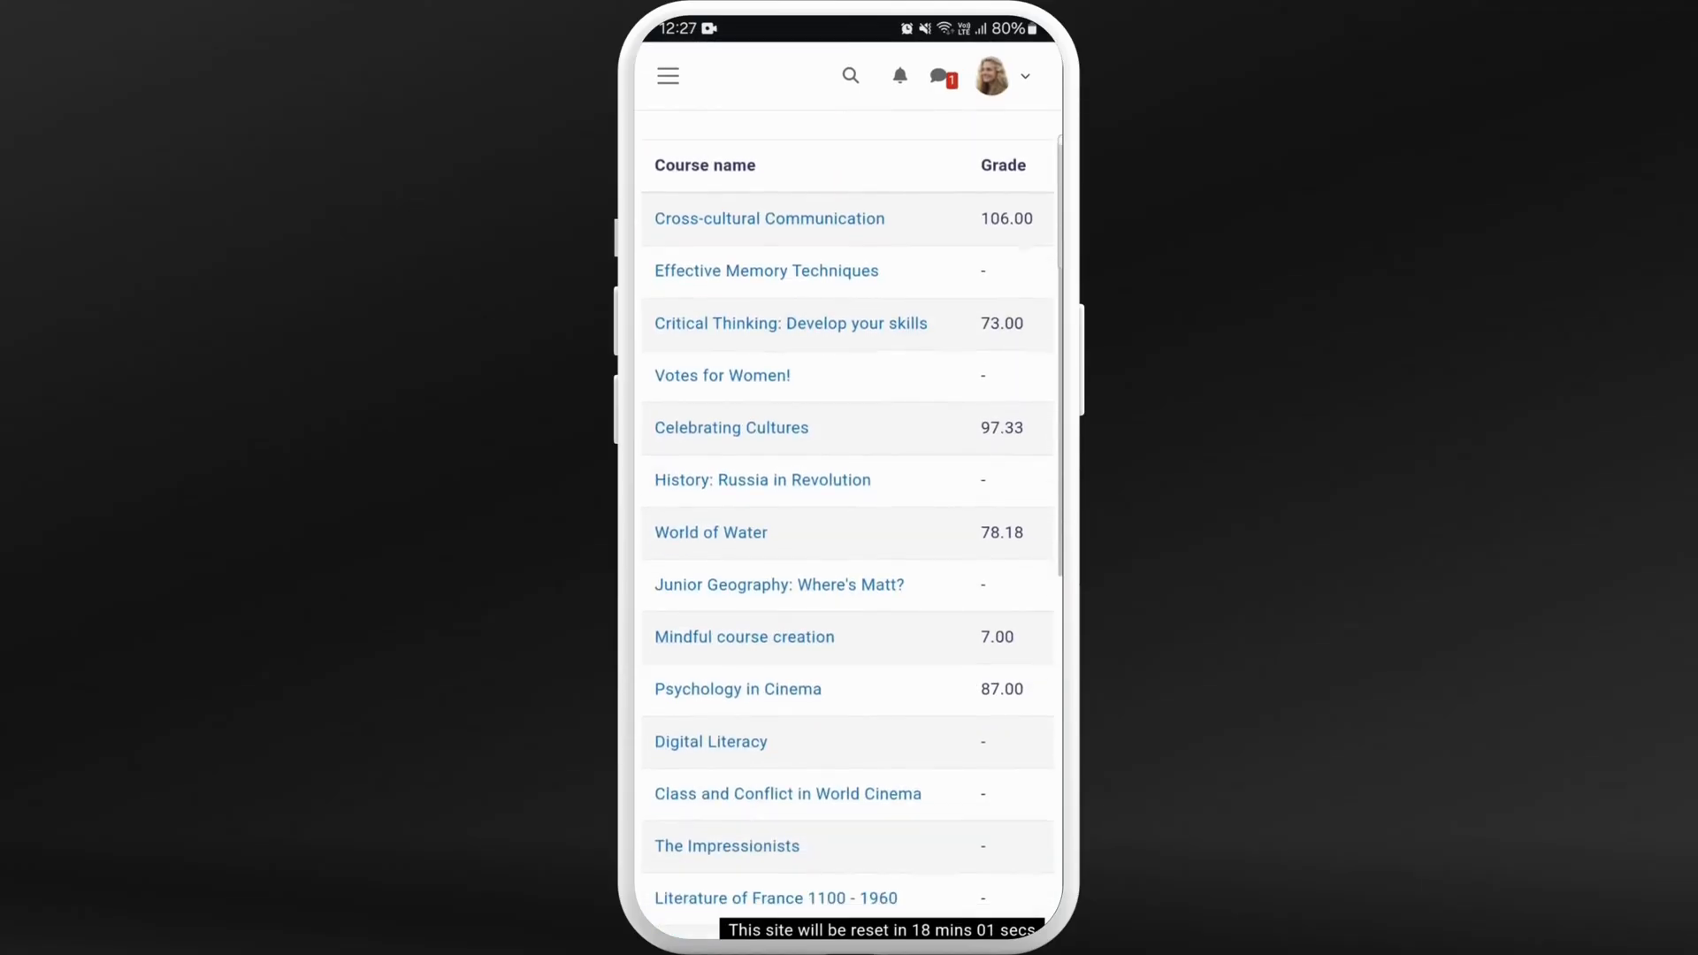
scroll("up", 3)
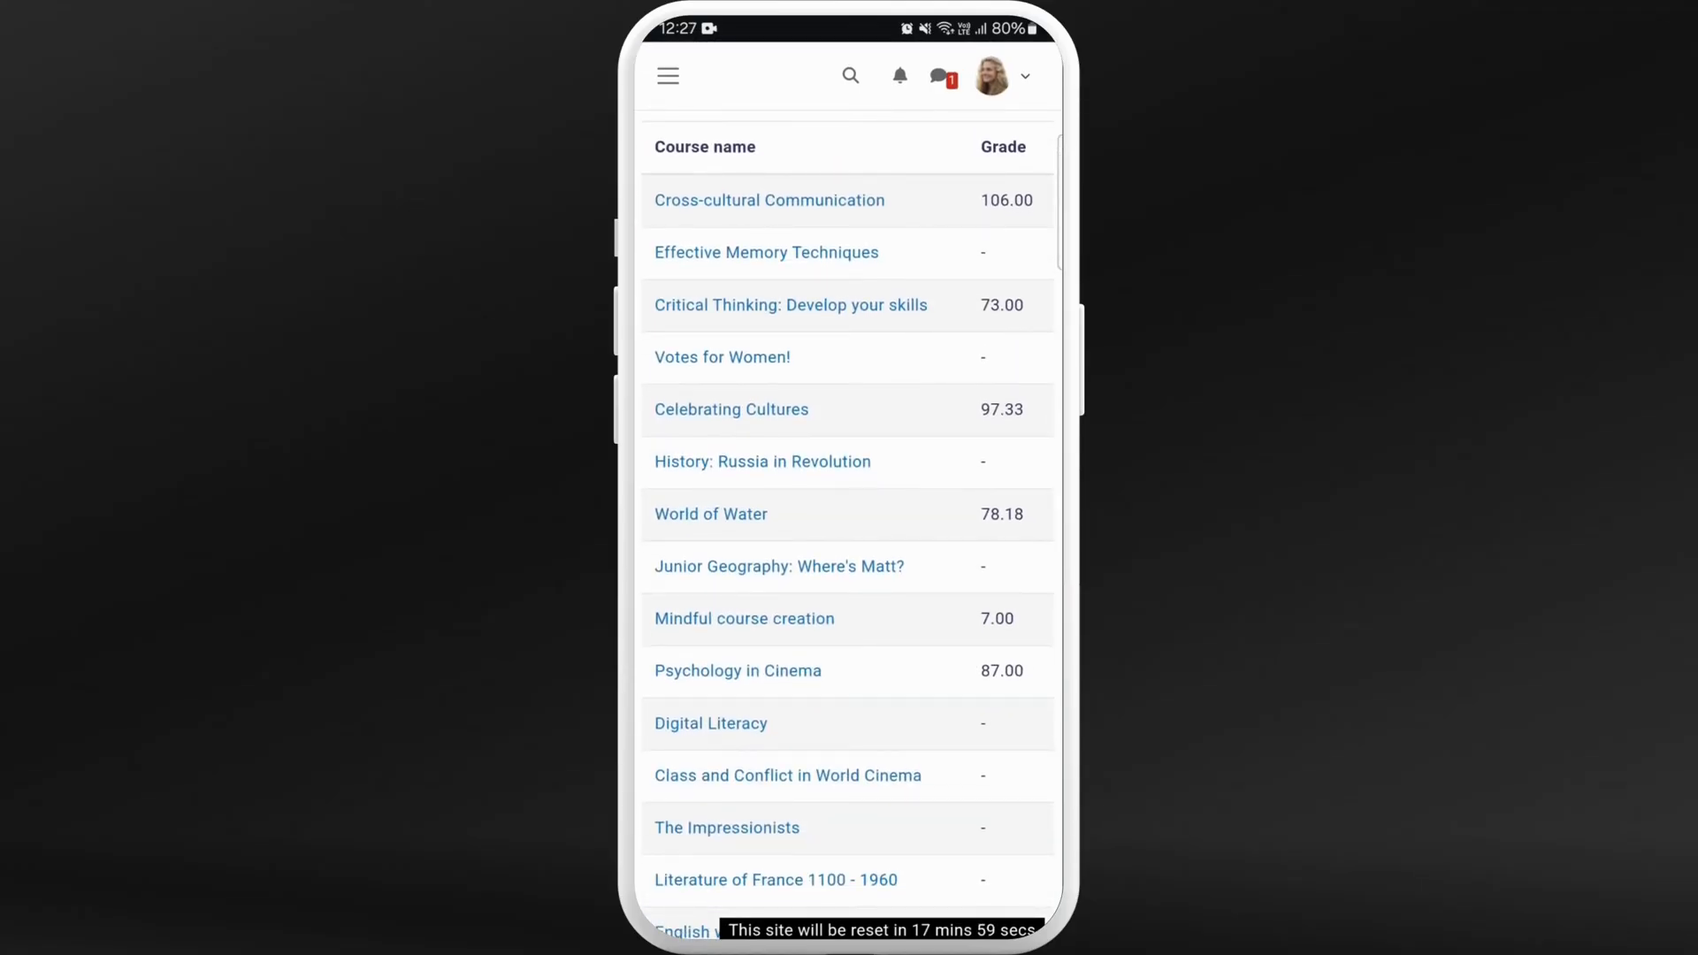